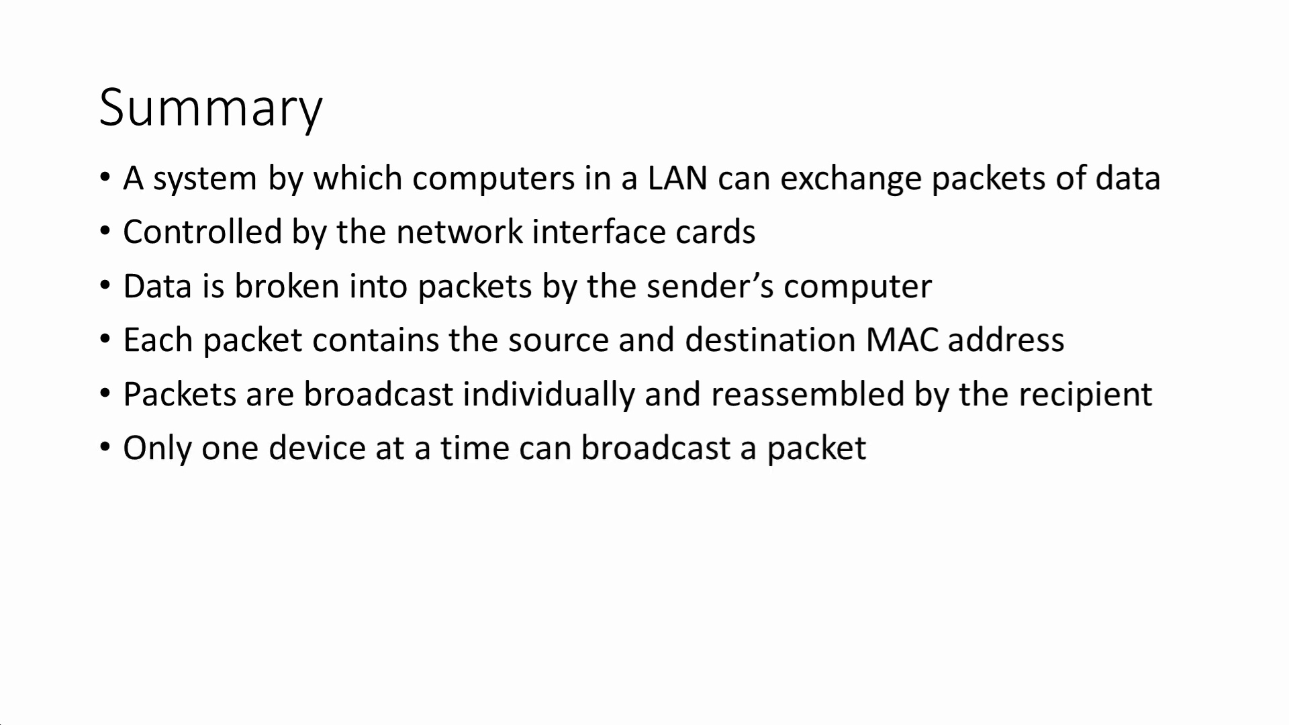
Reveal the bullet stating collisions cause many packets to be retransmitted.
{"action": "key", "text": "right"}
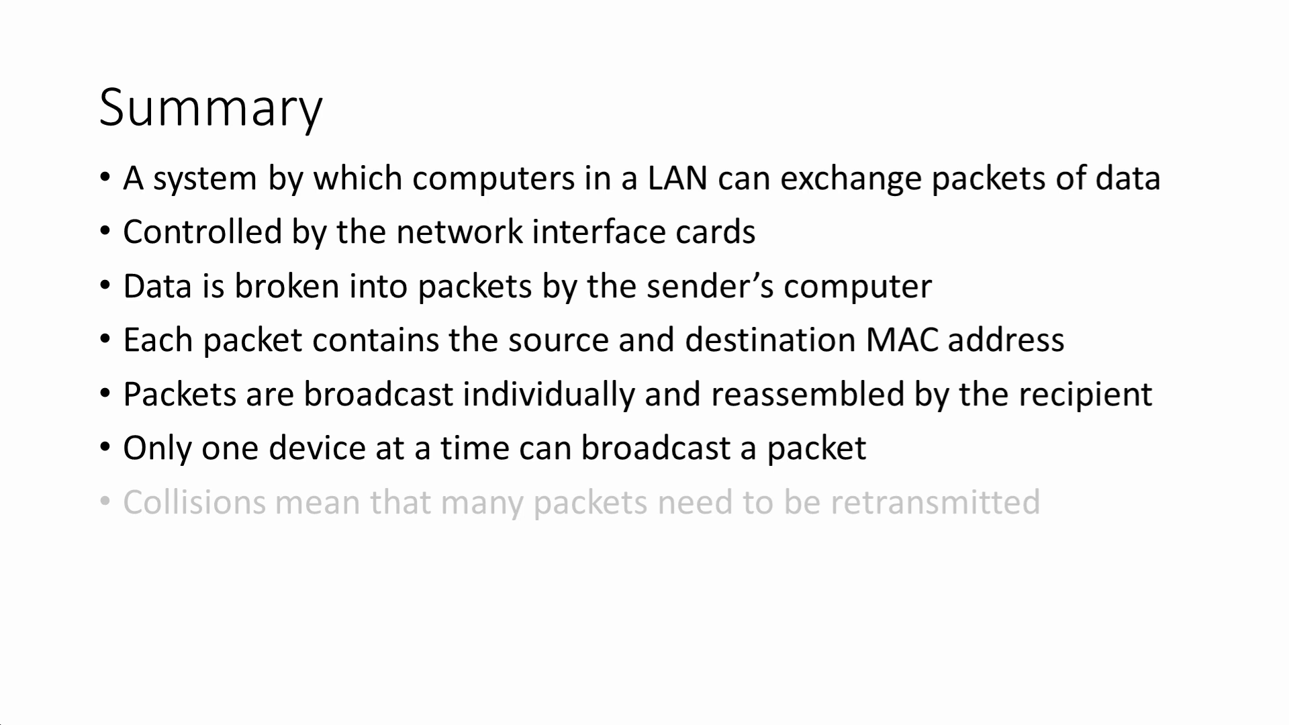